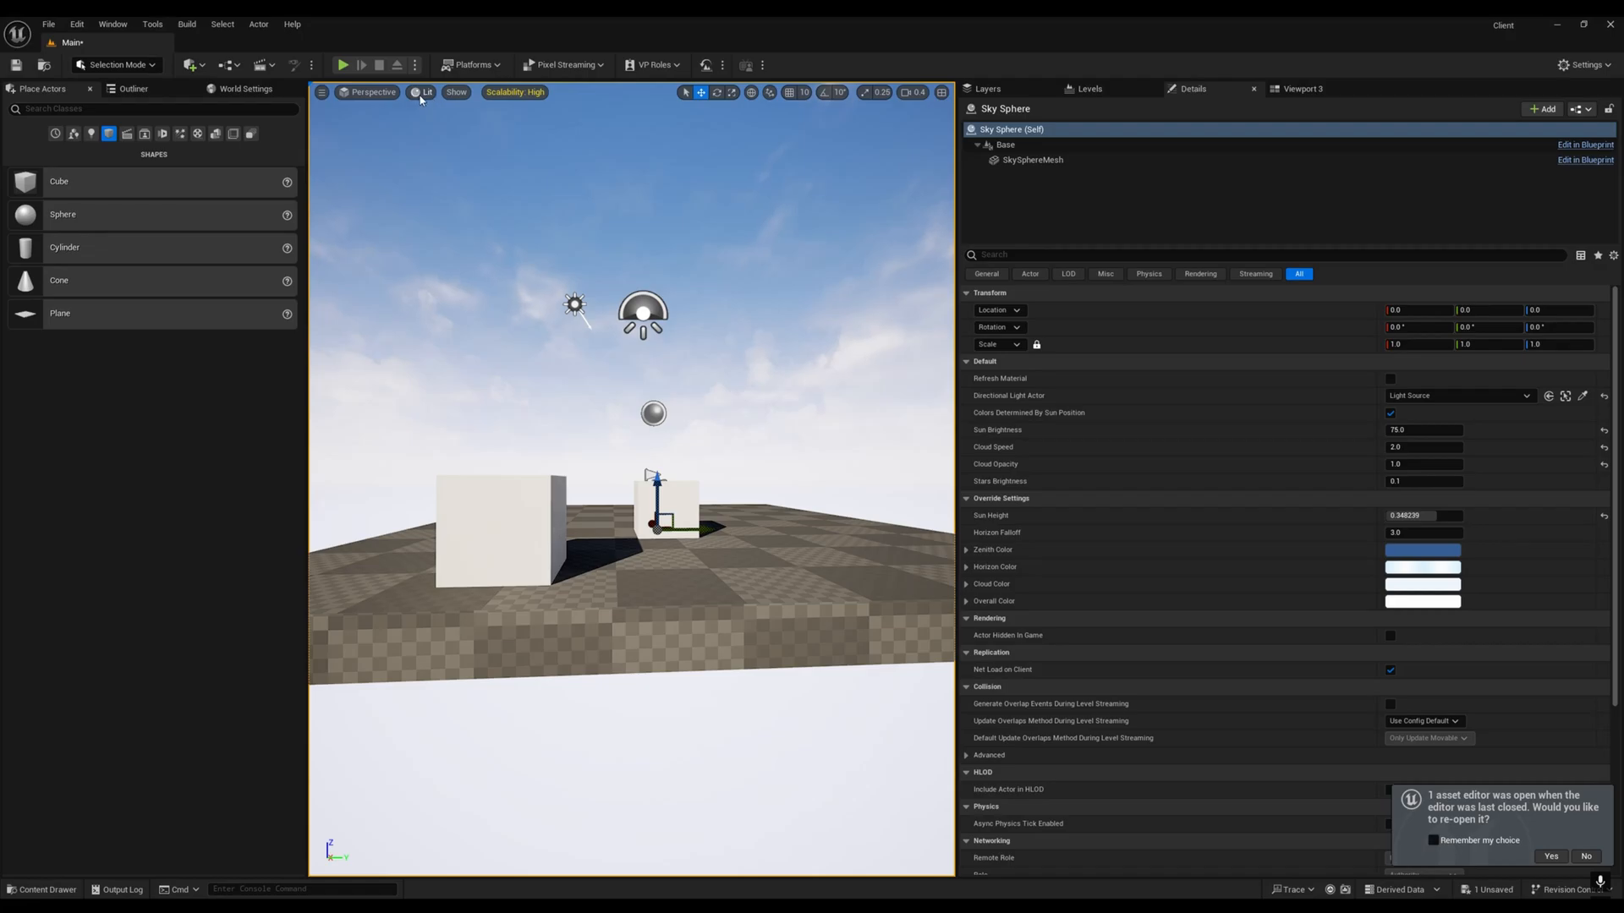
- Preview the Scene Depth buffer in the viewport, then create a new level sequence for rendering
{"action": "left_click", "coordinate": [426, 92]}
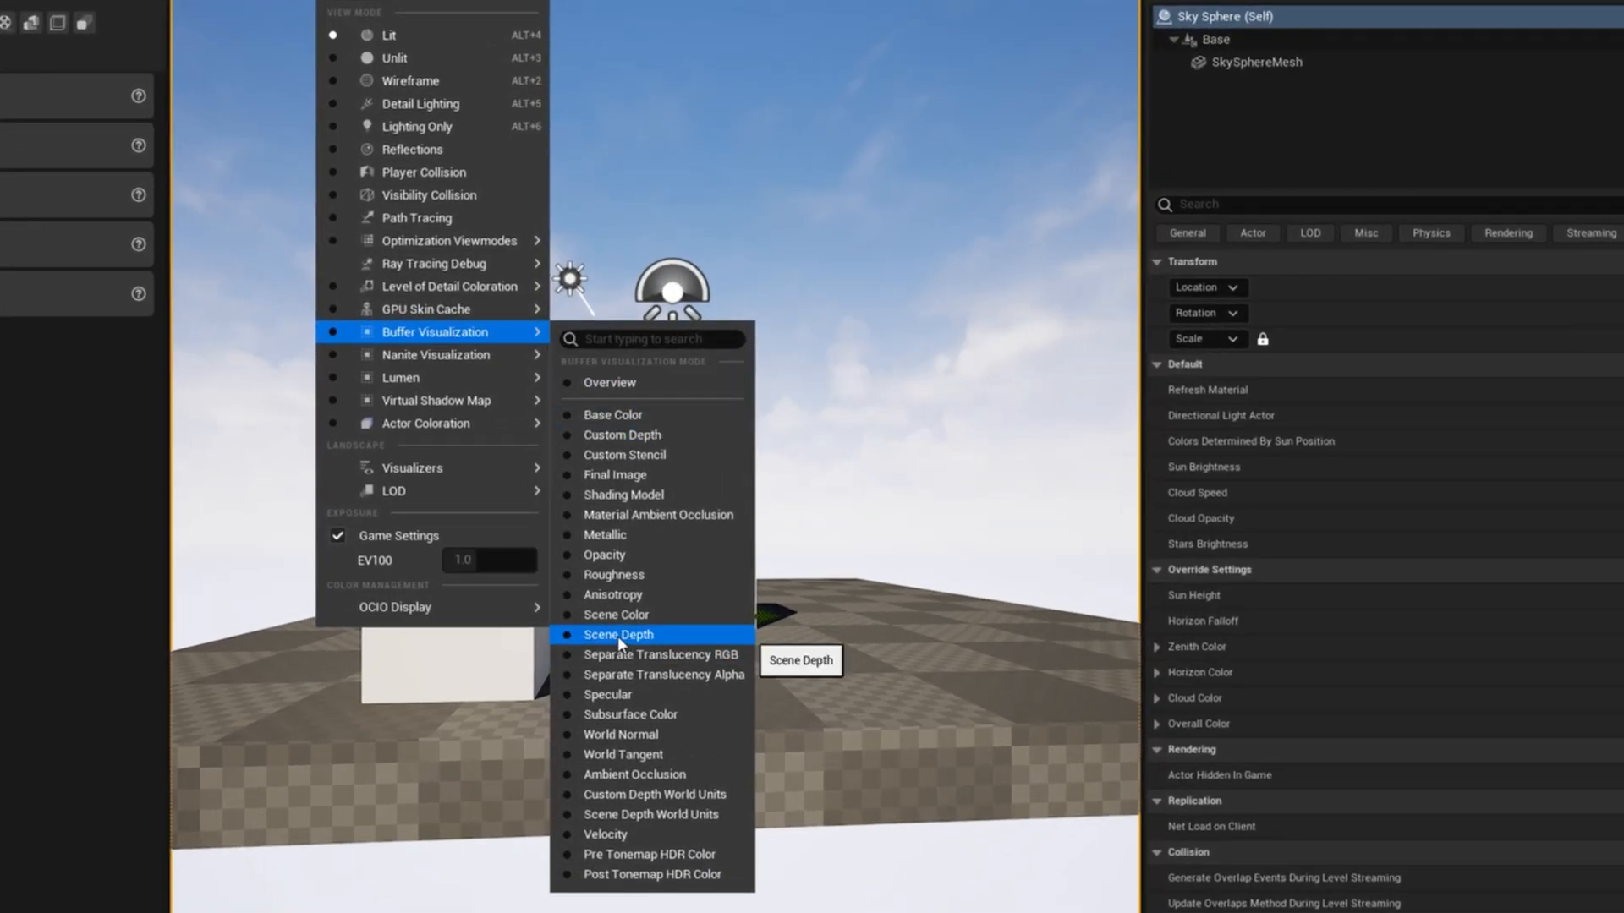
{"action": "left_click", "coordinate": [619, 634]}
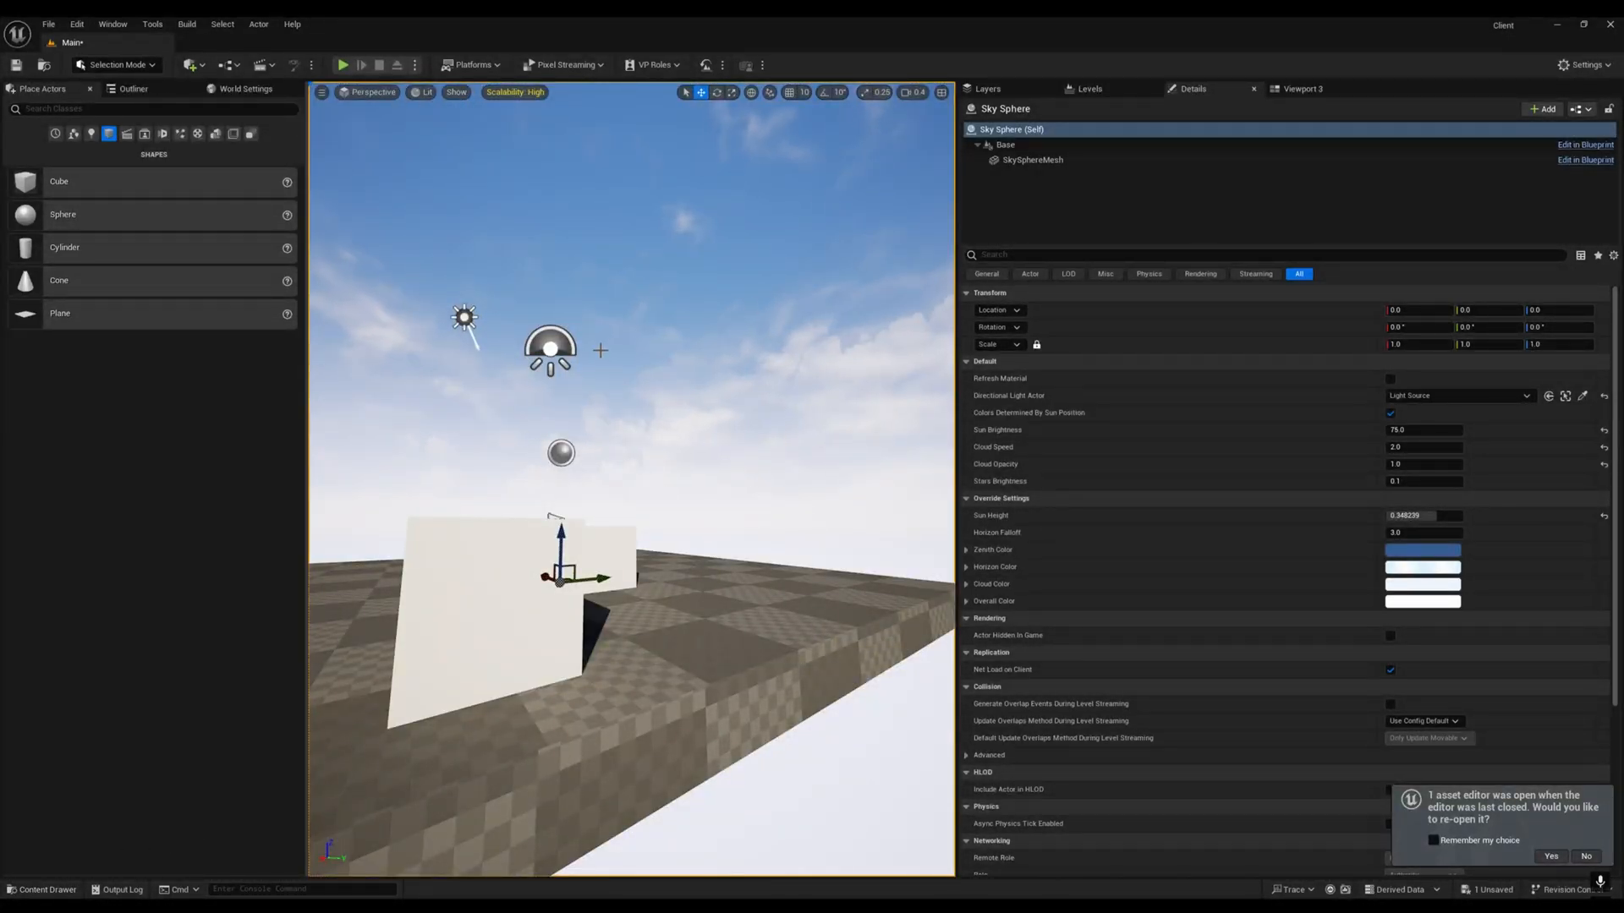
{"action": "left_click", "coordinate": [262, 66]}
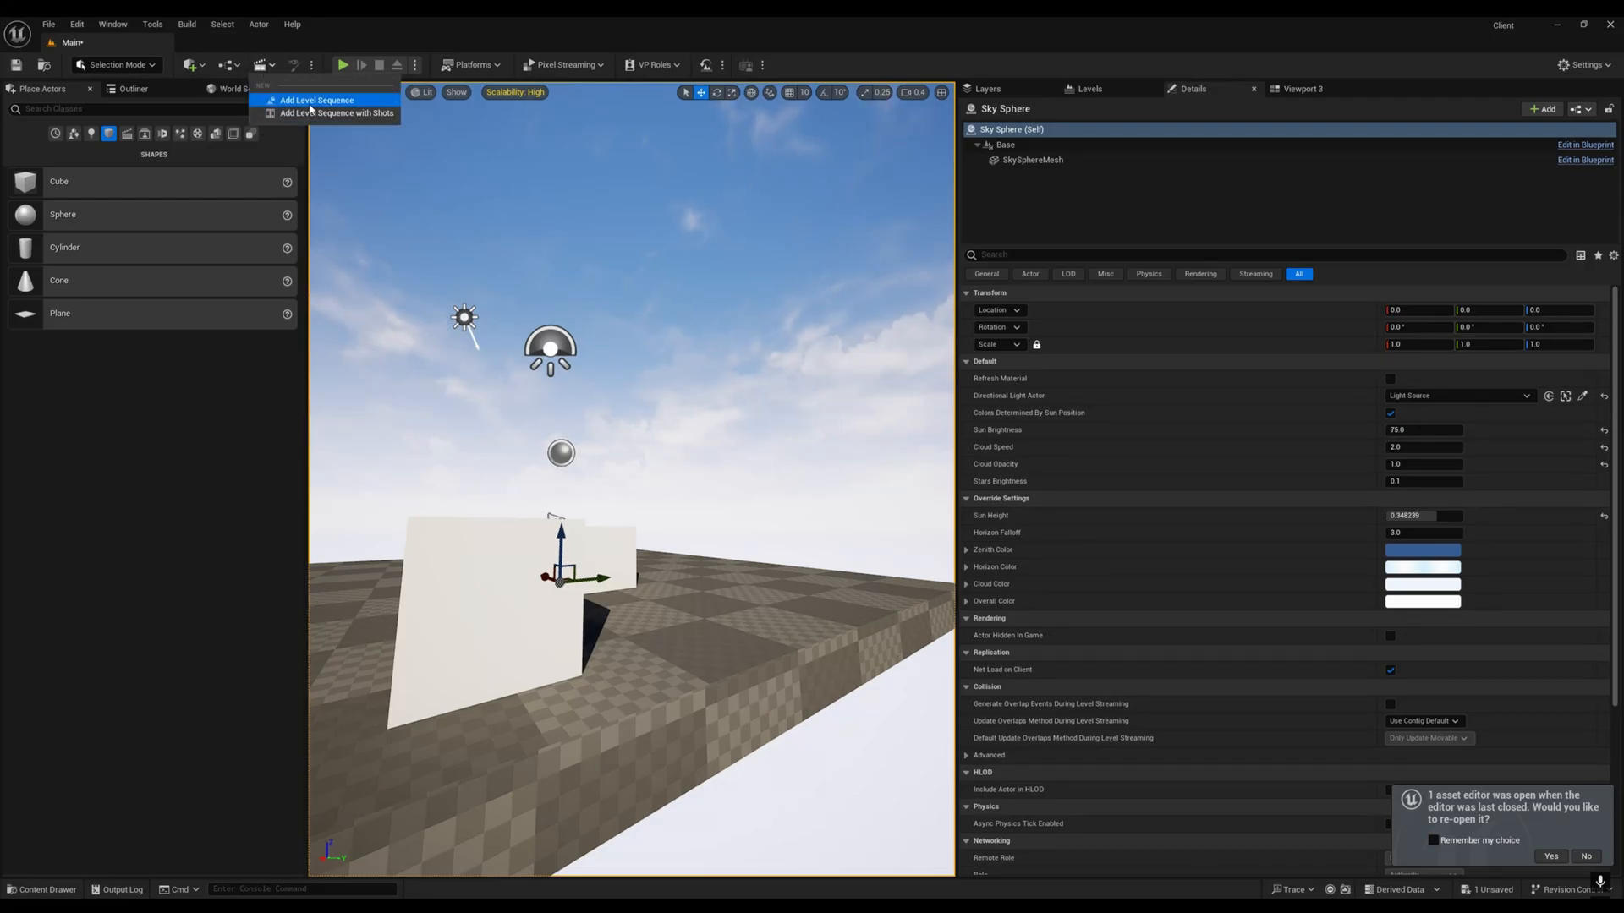
{"action": "left_click", "coordinate": [316, 100]}
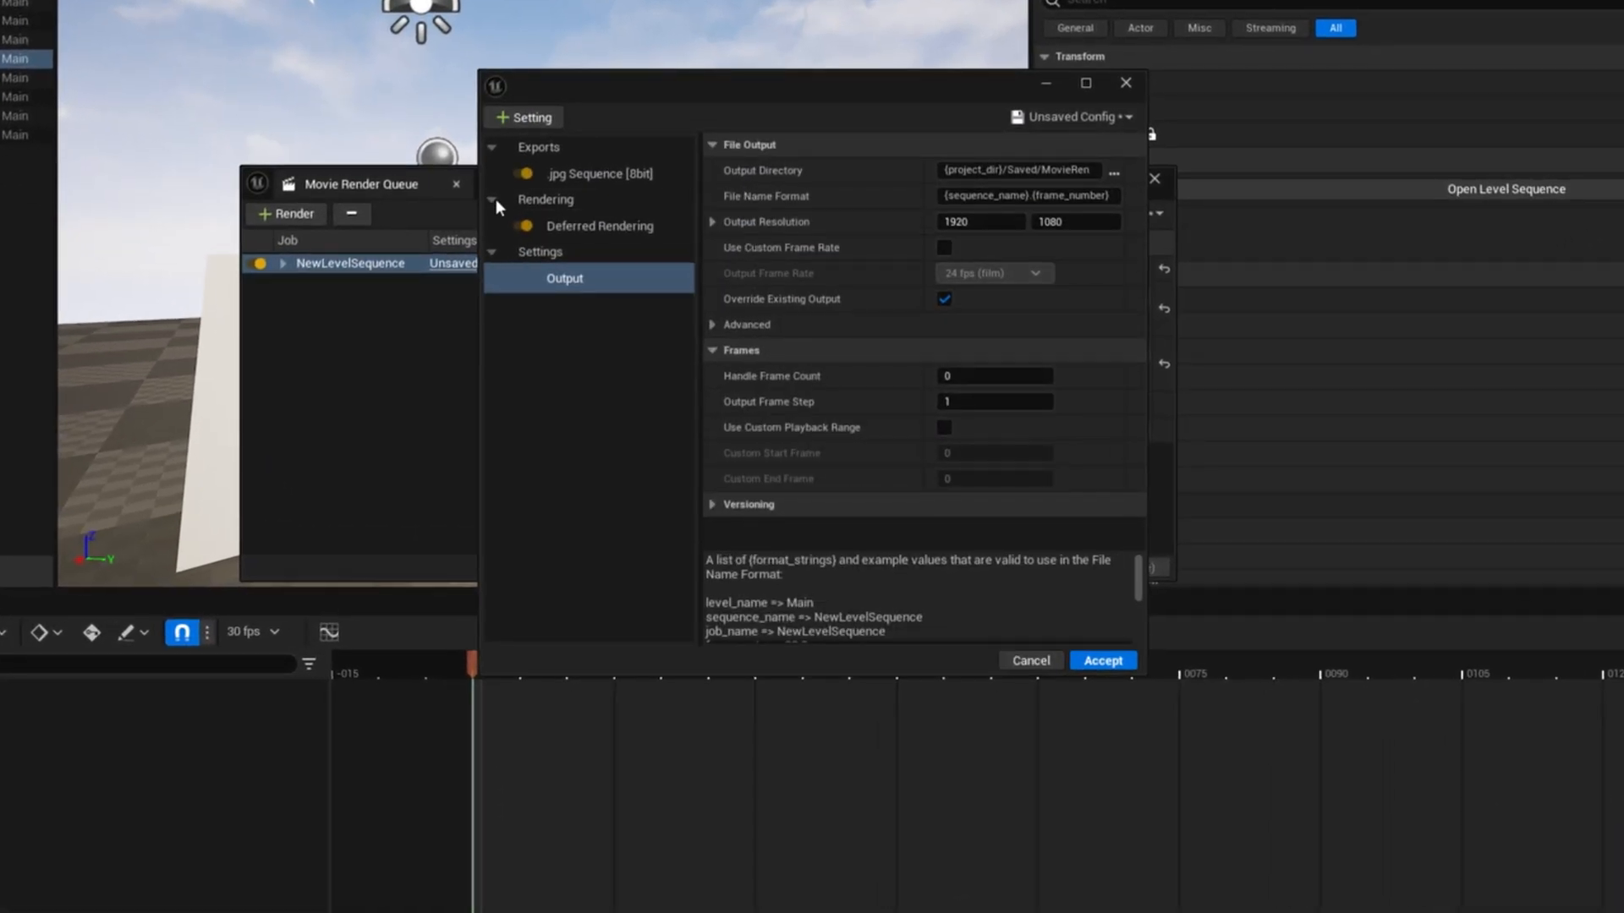
- In Deferred Rendering, assign SceneDepth to additional post-process material Index [0] and enable it
{"action": "left_click", "coordinate": [599, 225]}
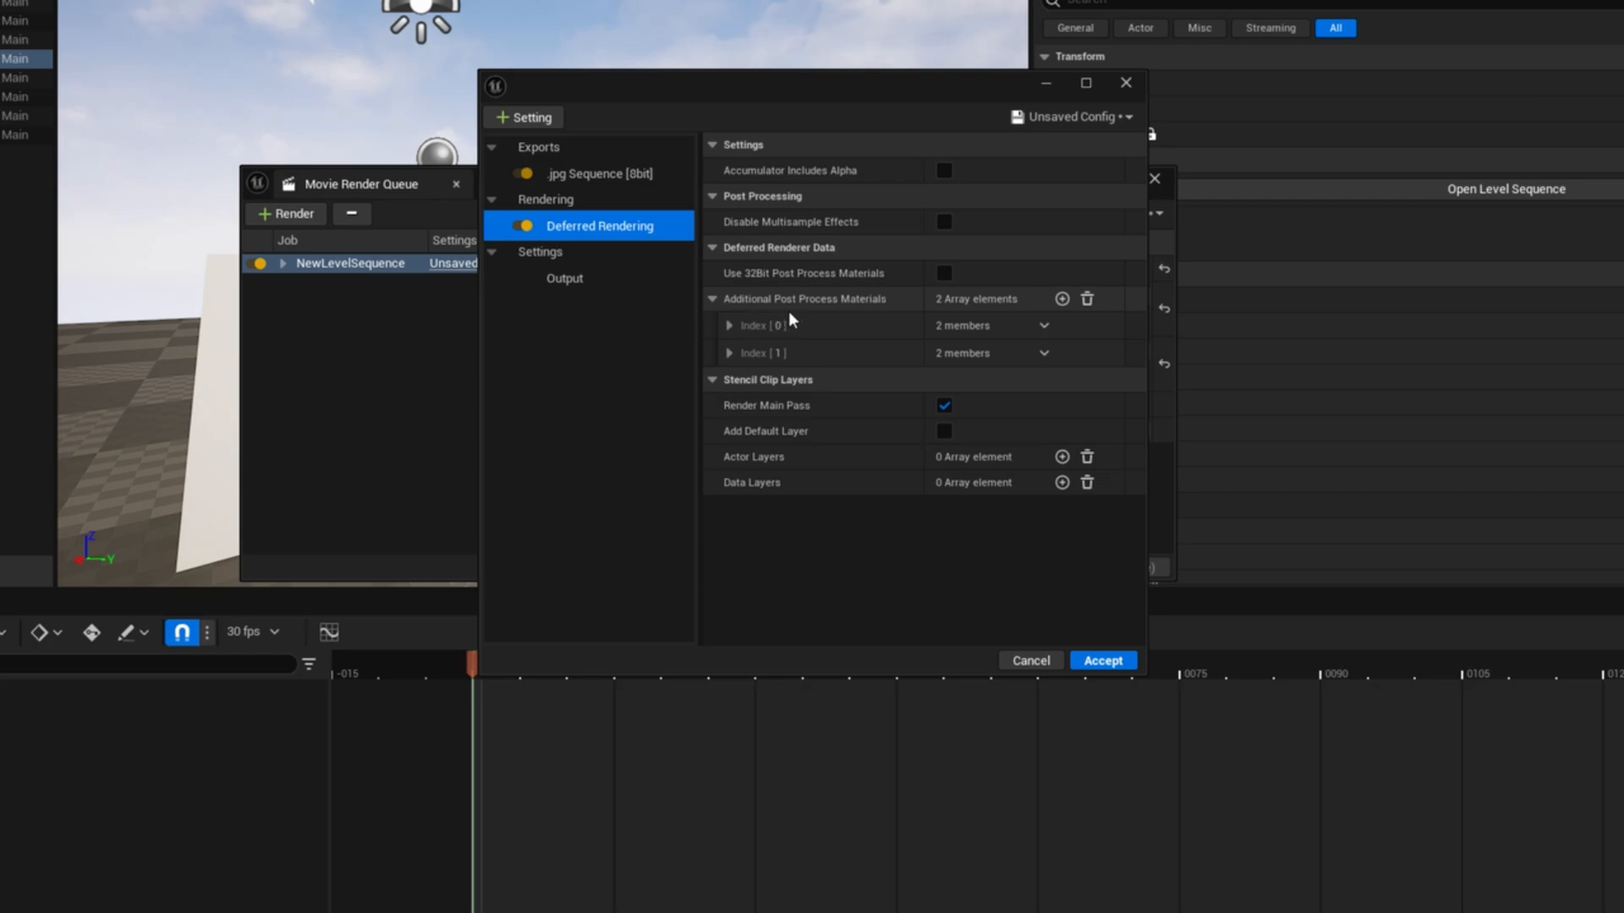
{"action": "left_click", "coordinate": [729, 324]}
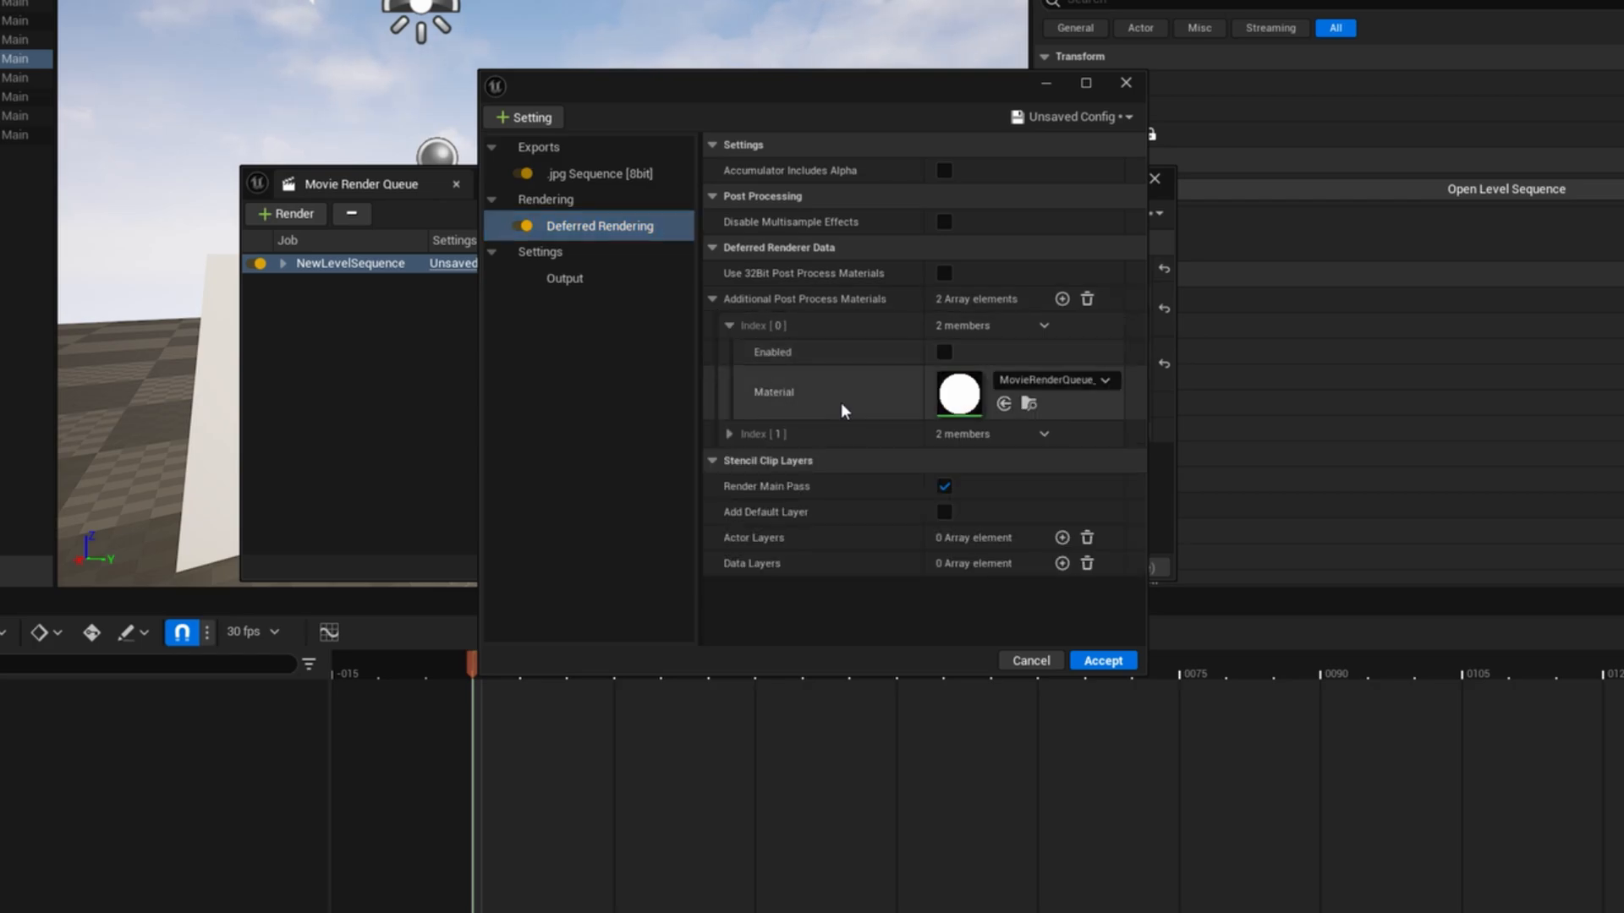
{"action": "left_click", "coordinate": [1103, 380]}
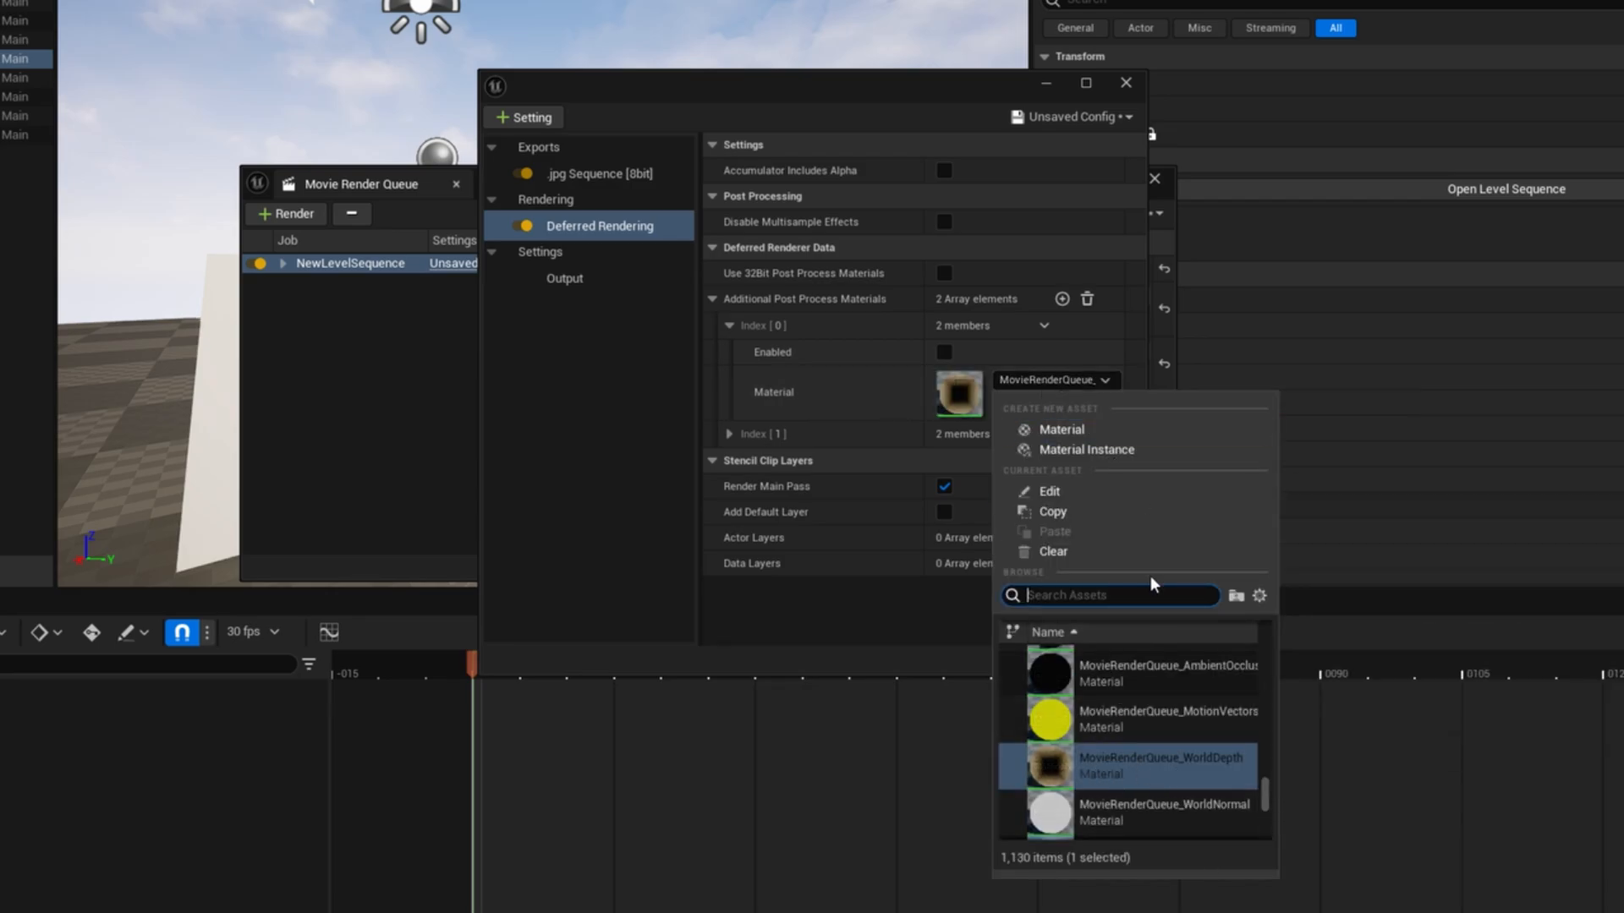
{"action": "type", "text": "scene"}
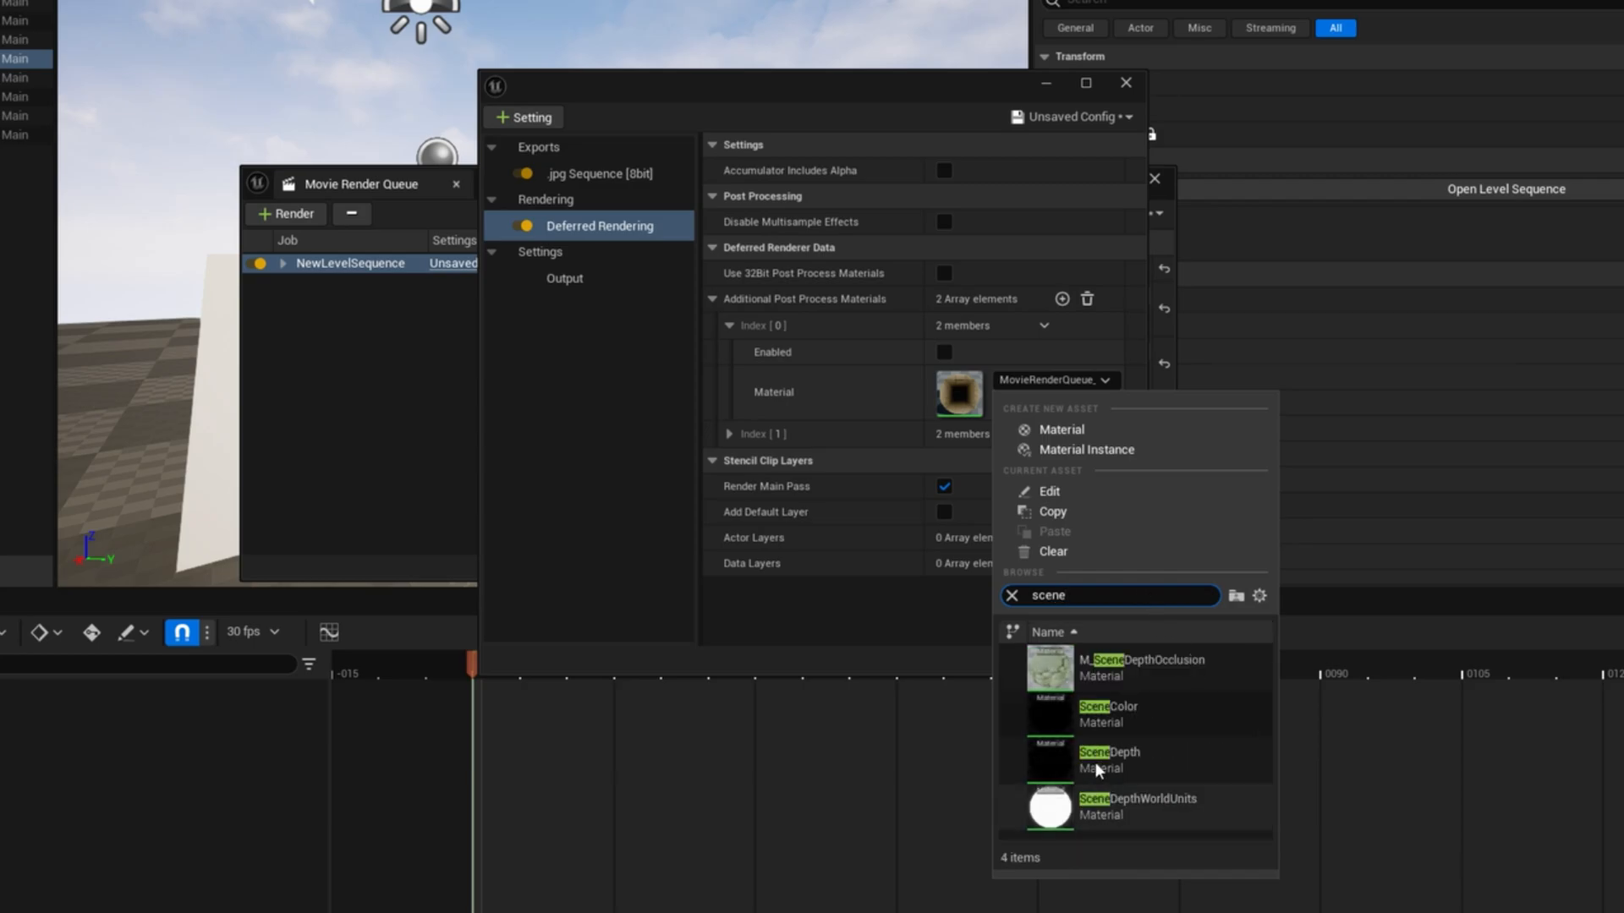
{"action": "left_click", "coordinate": [1109, 759]}
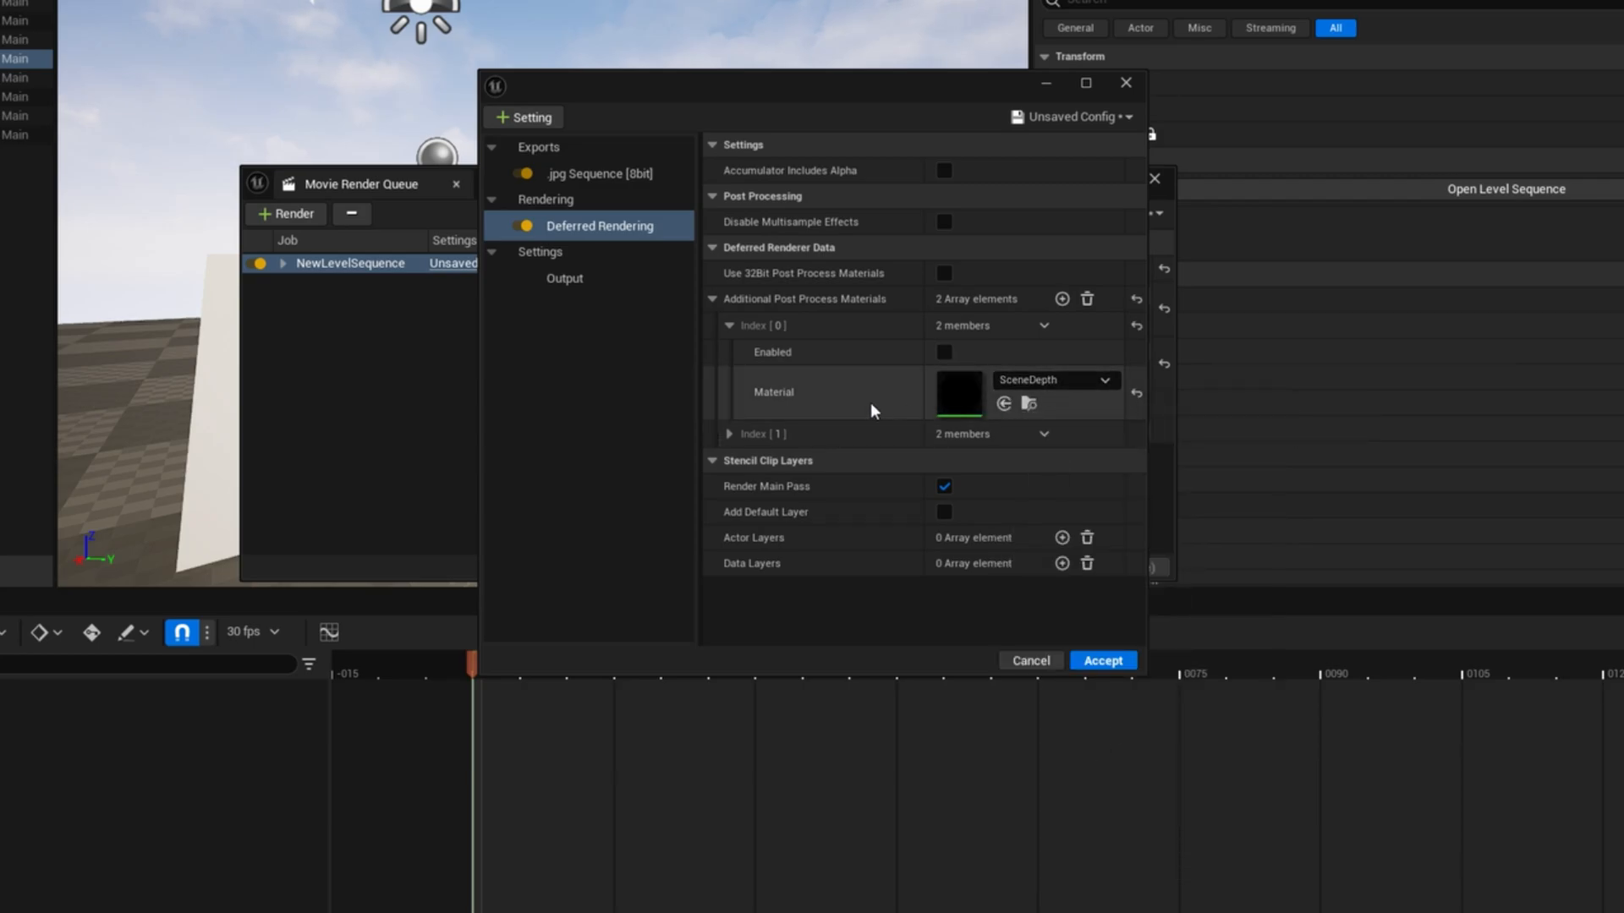
{"action": "left_click", "coordinate": [942, 352]}
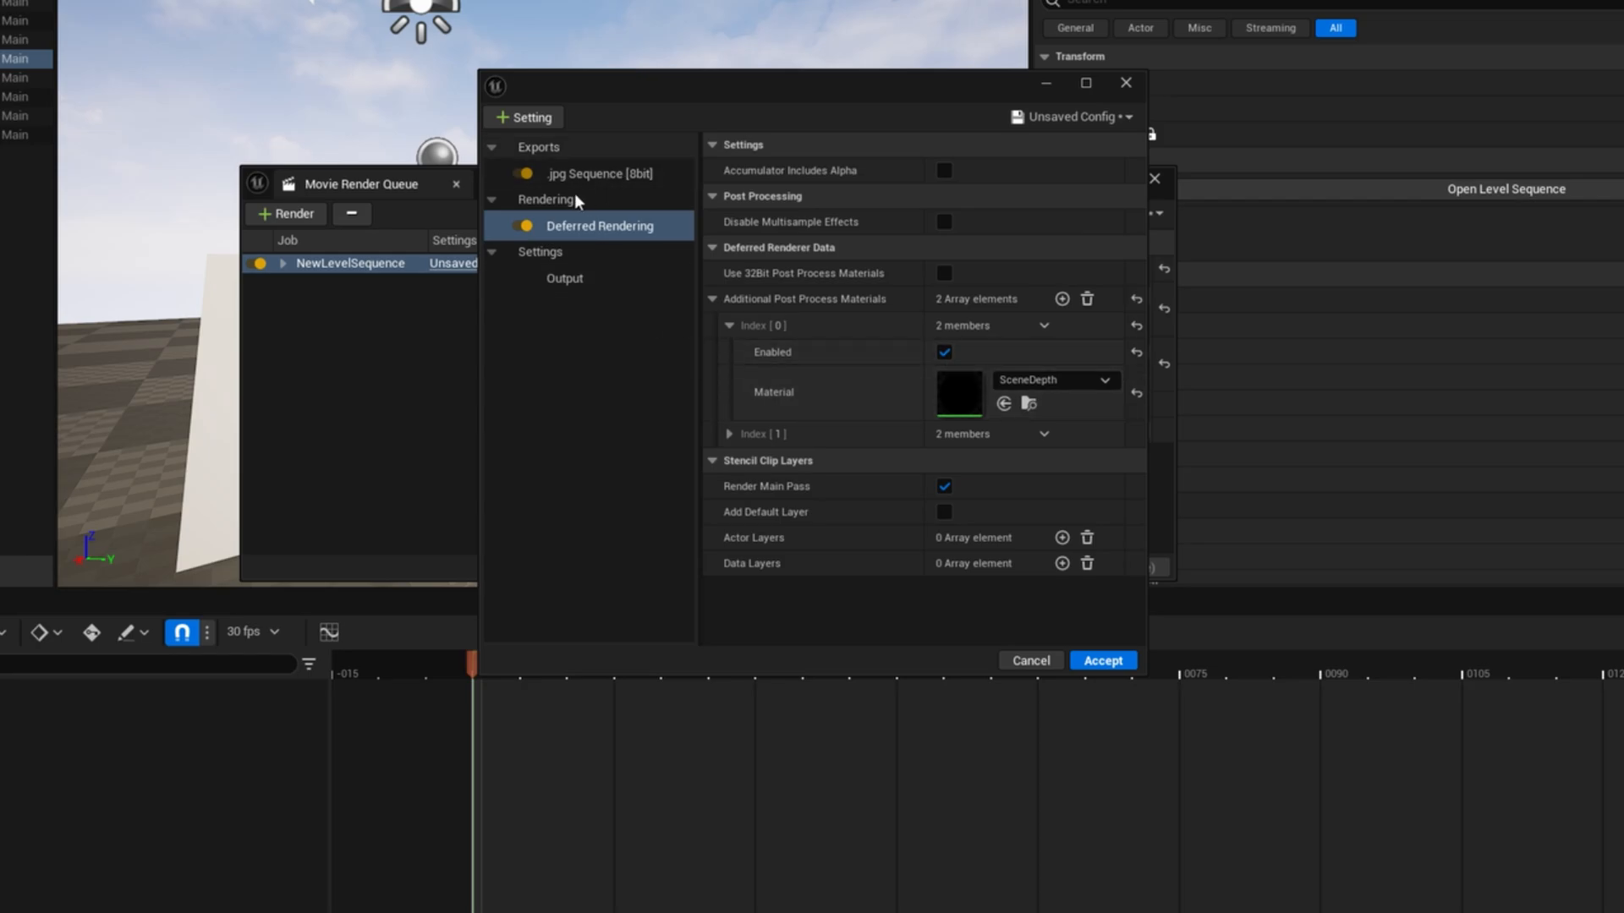
- Add a .exr Sequence [16bit] export, then a .png Sequence [8bit] export to the job
{"action": "left_click", "coordinate": [522, 117]}
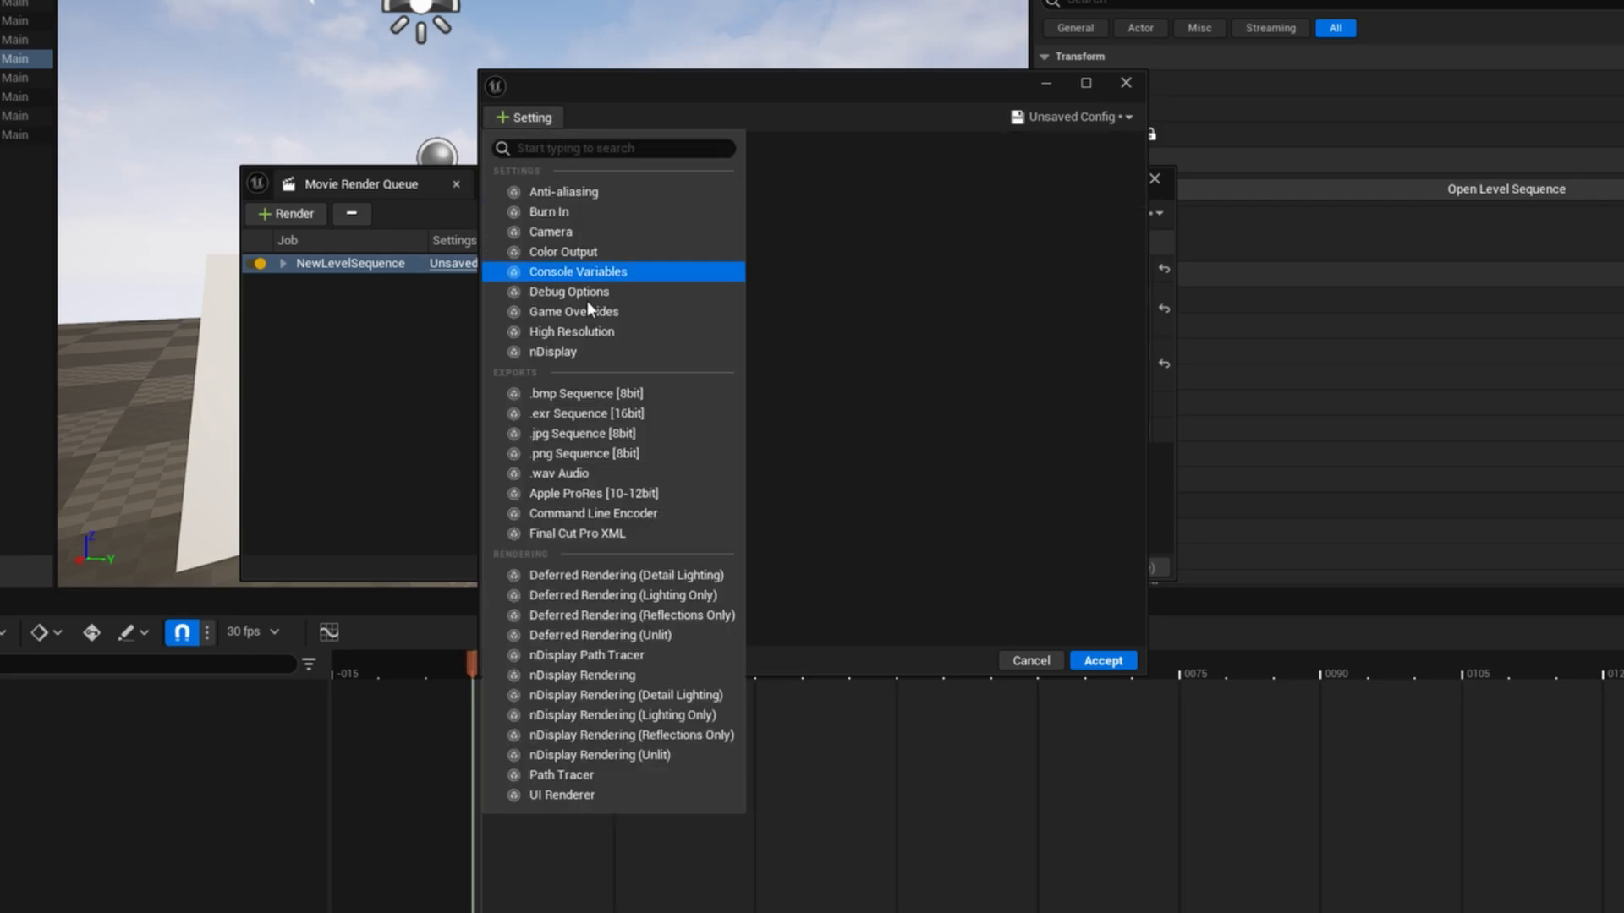
{"action": "left_click", "coordinate": [584, 413]}
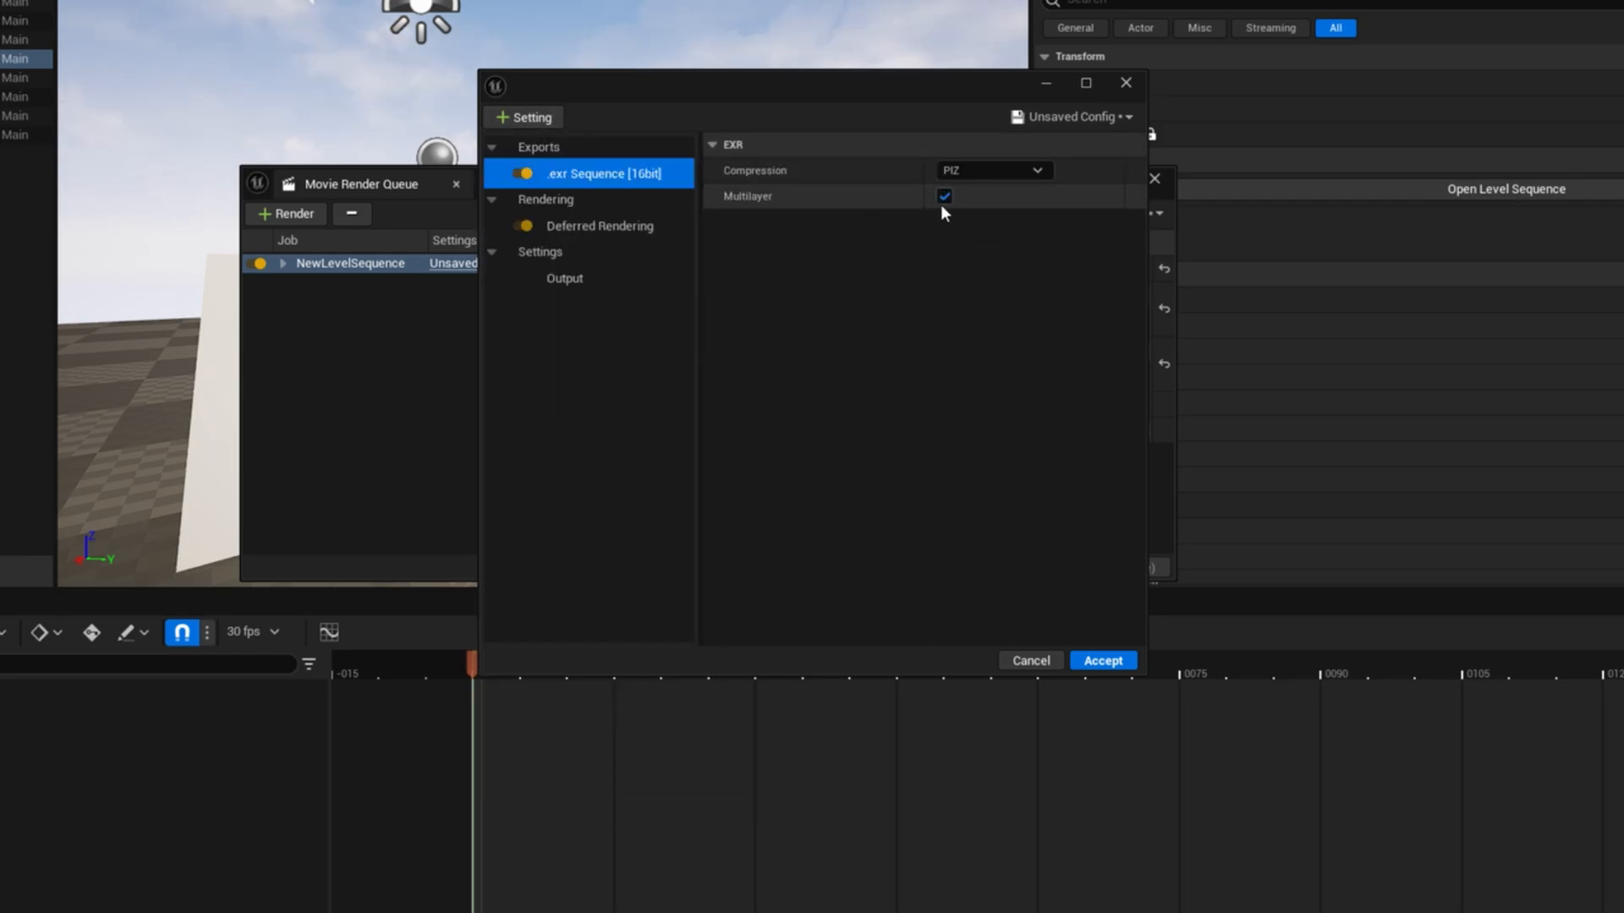
{"action": "left_click", "coordinate": [524, 117]}
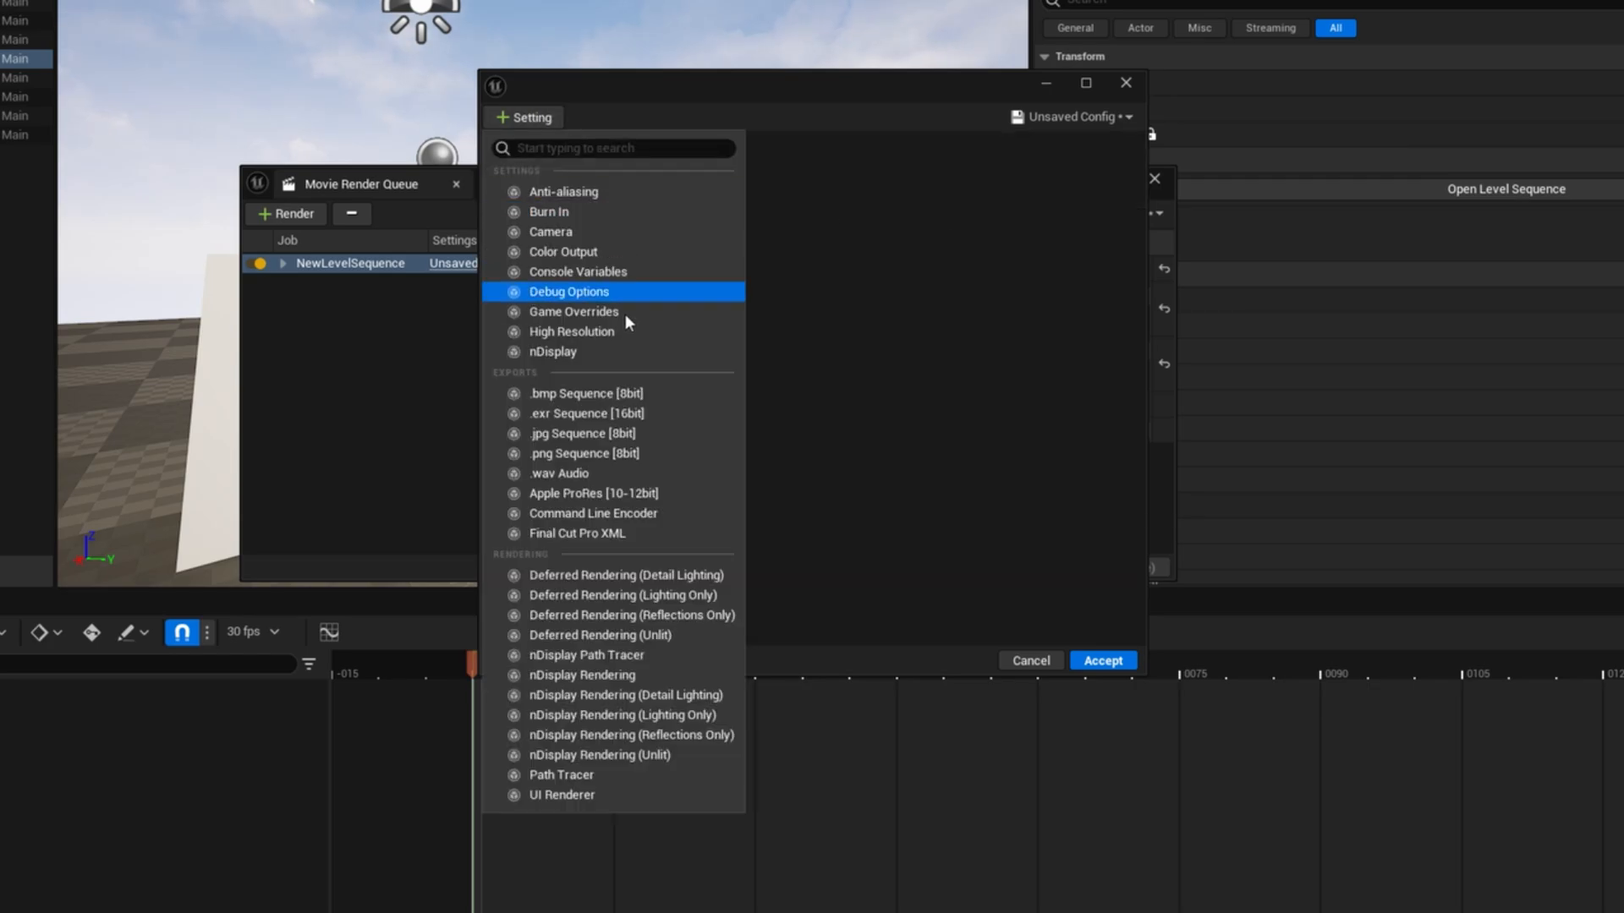
{"action": "left_click", "coordinate": [583, 454]}
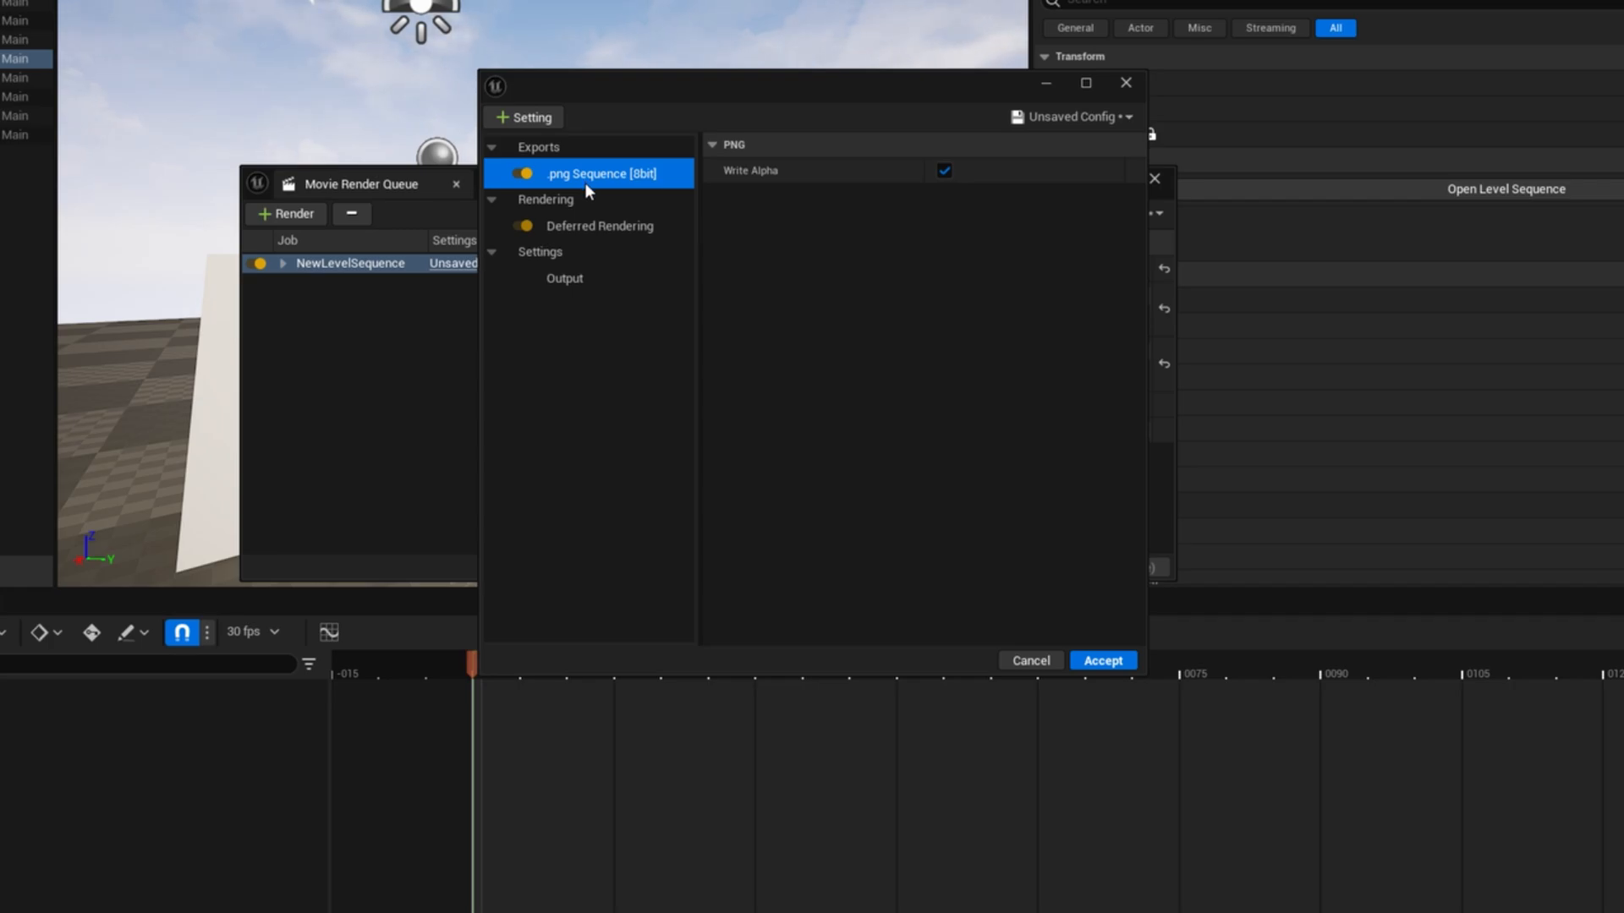
{"action": "mouse_move", "coordinate": [661, 299]}
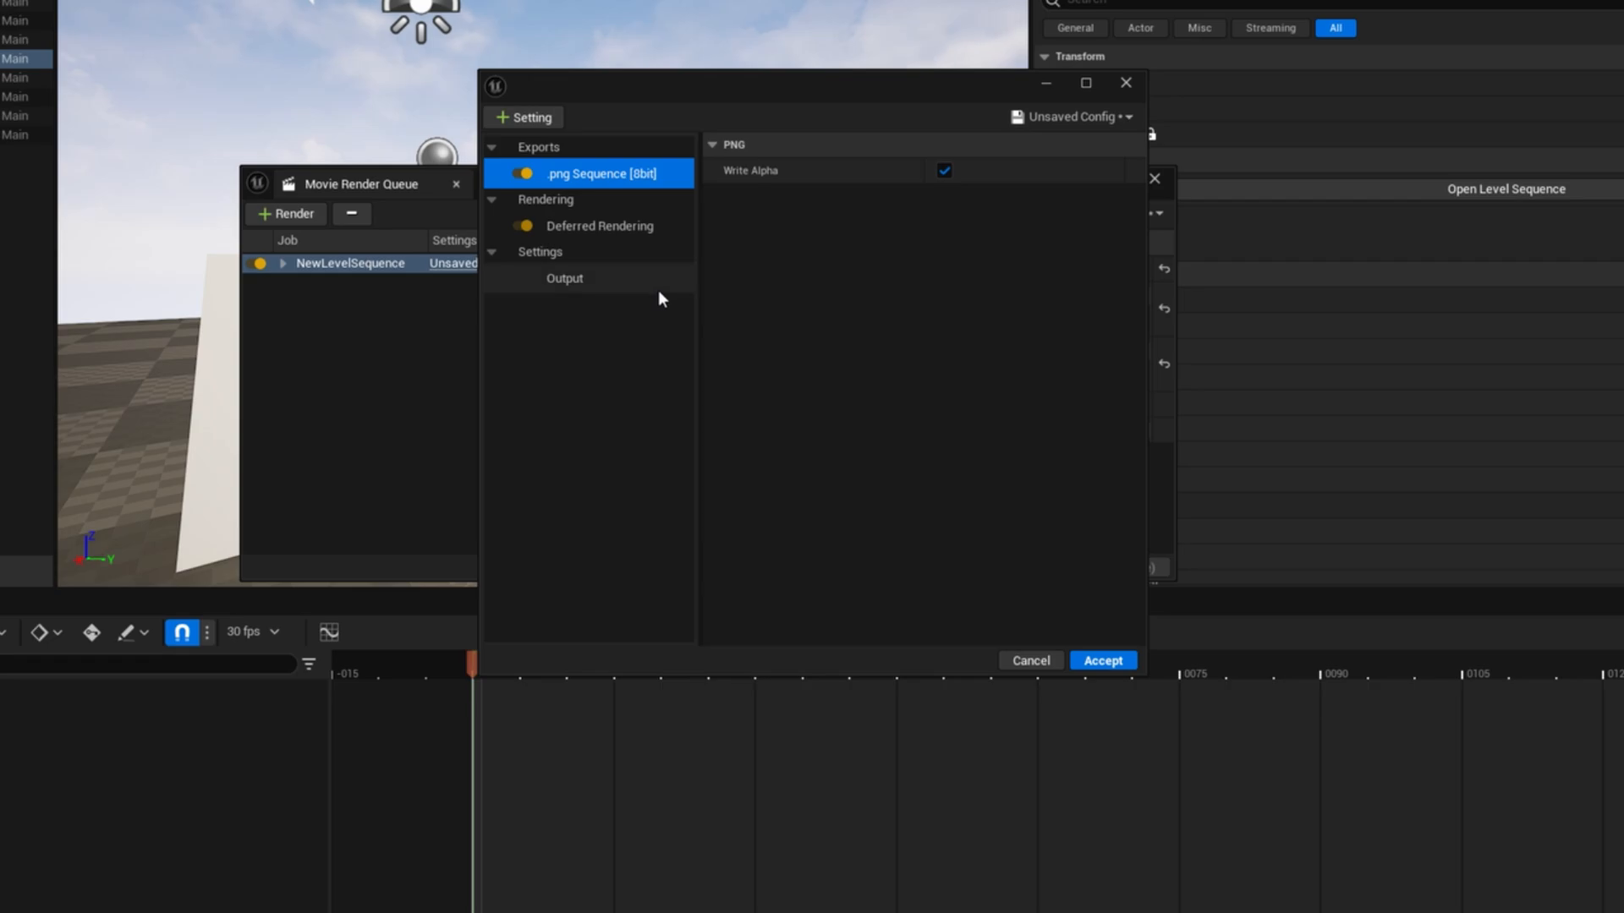